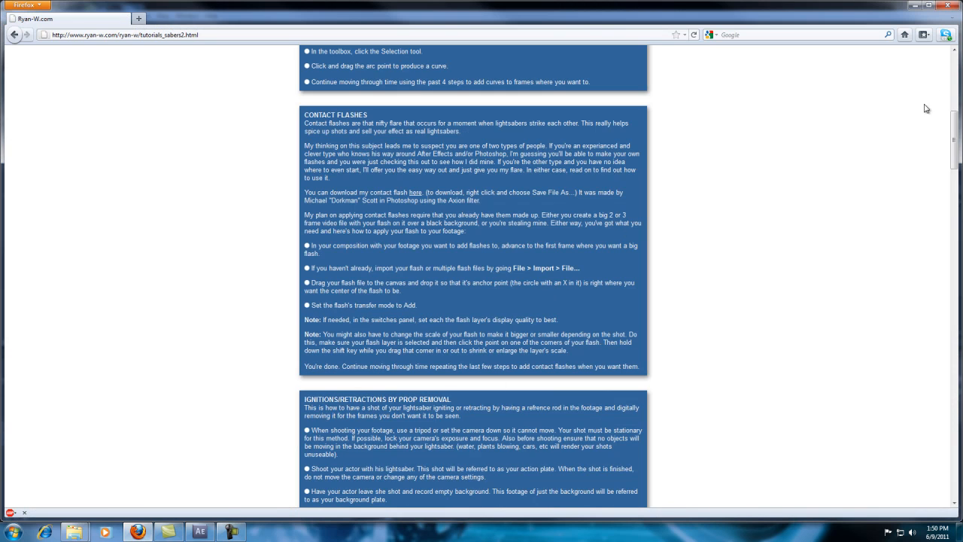
Step: Switch to After Effects, preview saberflash.mov alone, then return to the Comp 1 duel composition
{"action": "scroll", "scroll_direction": "down", "scroll_amount": 3}
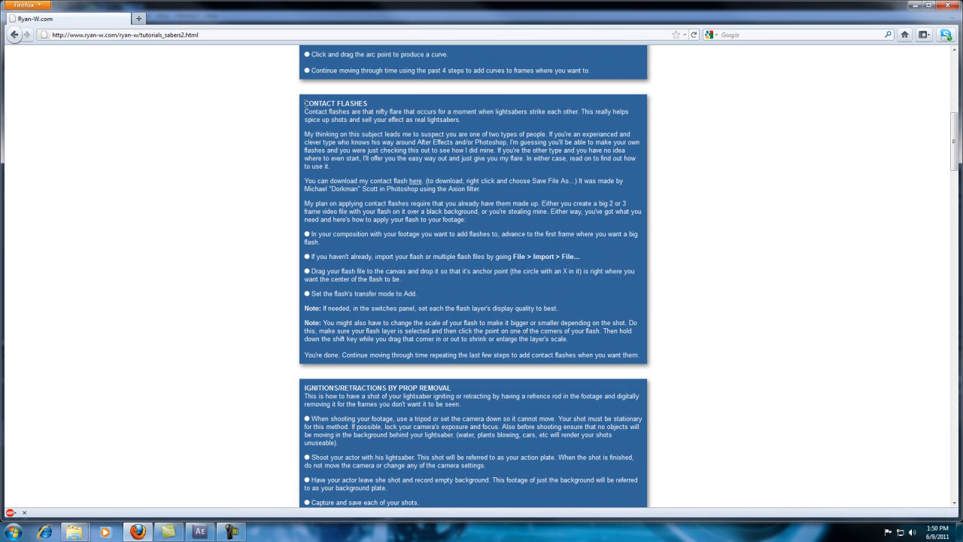
{"action": "double_click", "coordinate": [334, 102]}
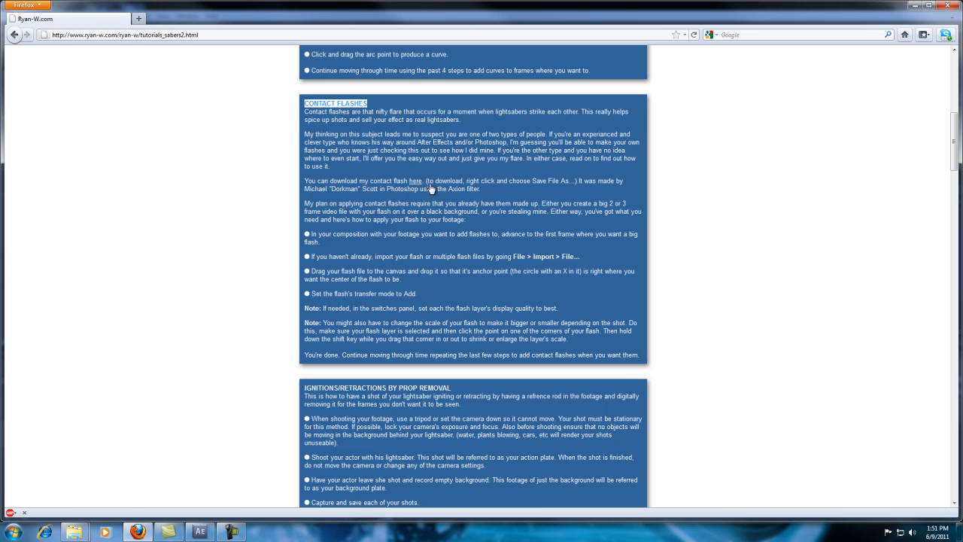
{"action": "mouse_move", "coordinate": [449, 193]}
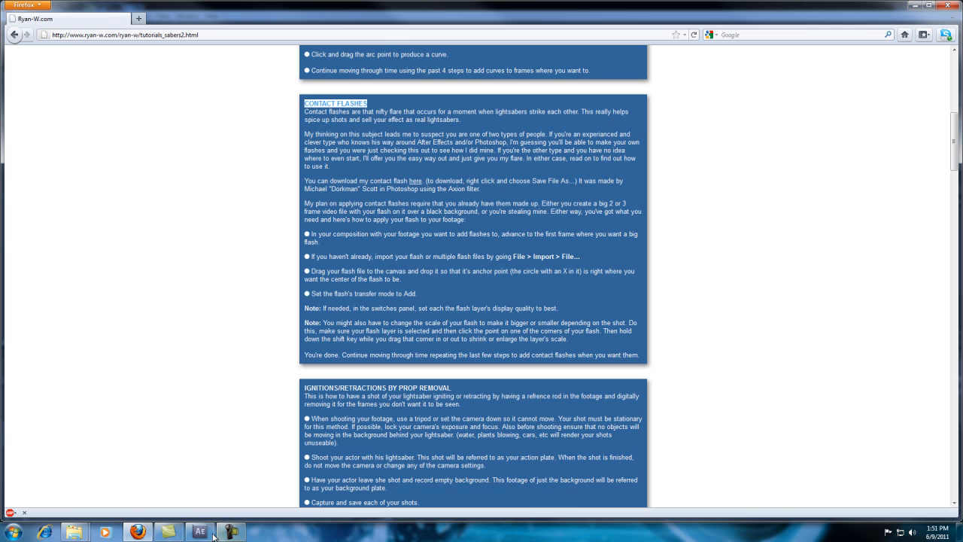
{"action": "left_click", "coordinate": [199, 532]}
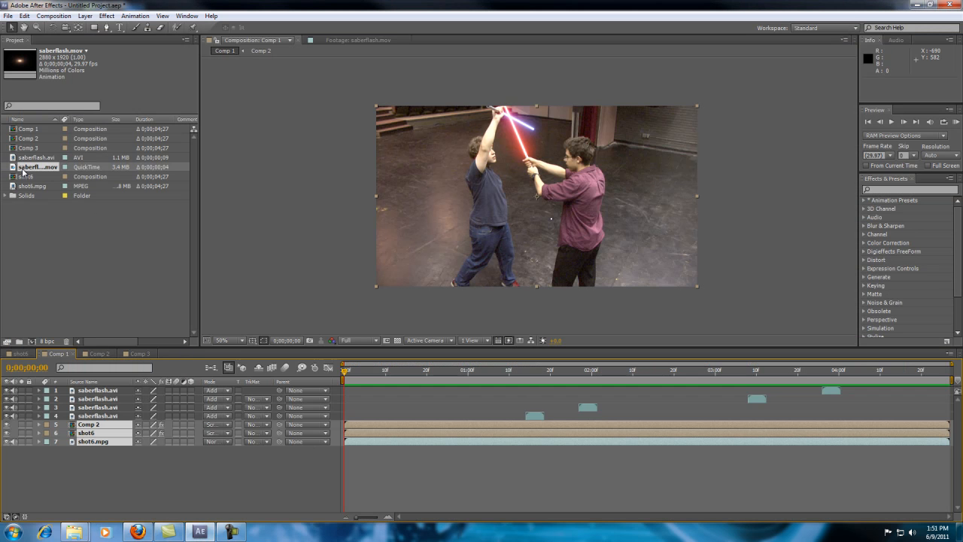
{"action": "double_click", "coordinate": [37, 166]}
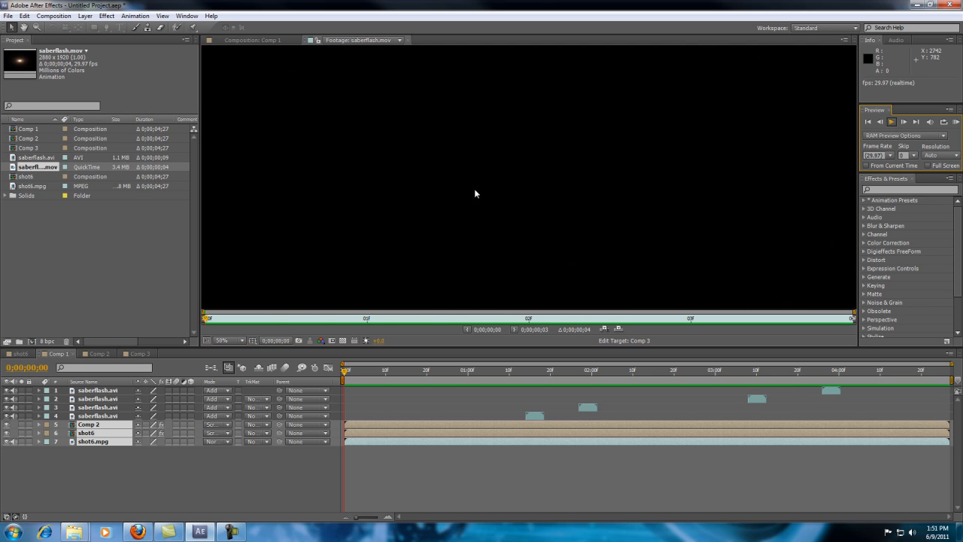
{"action": "left_click", "coordinate": [891, 121]}
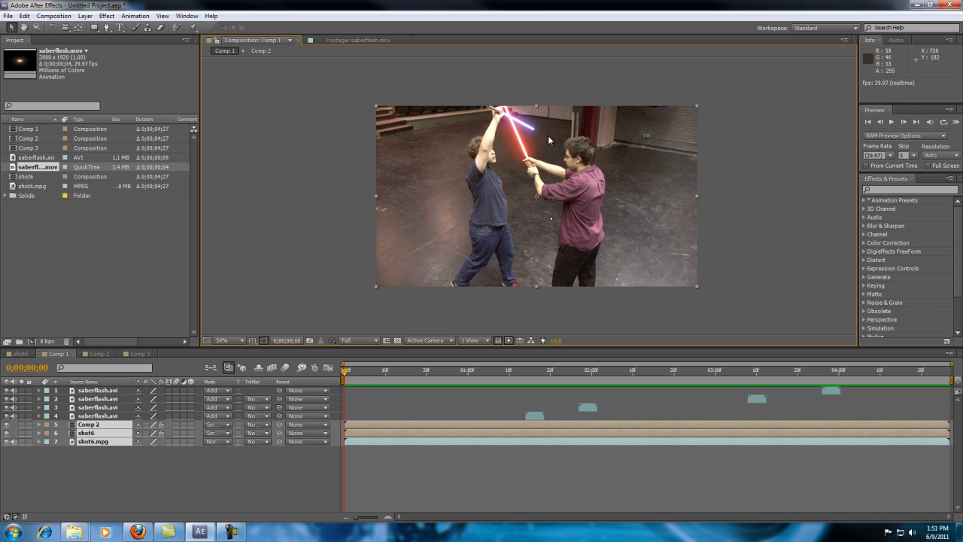
{"action": "mouse_move", "coordinate": [602, 145]}
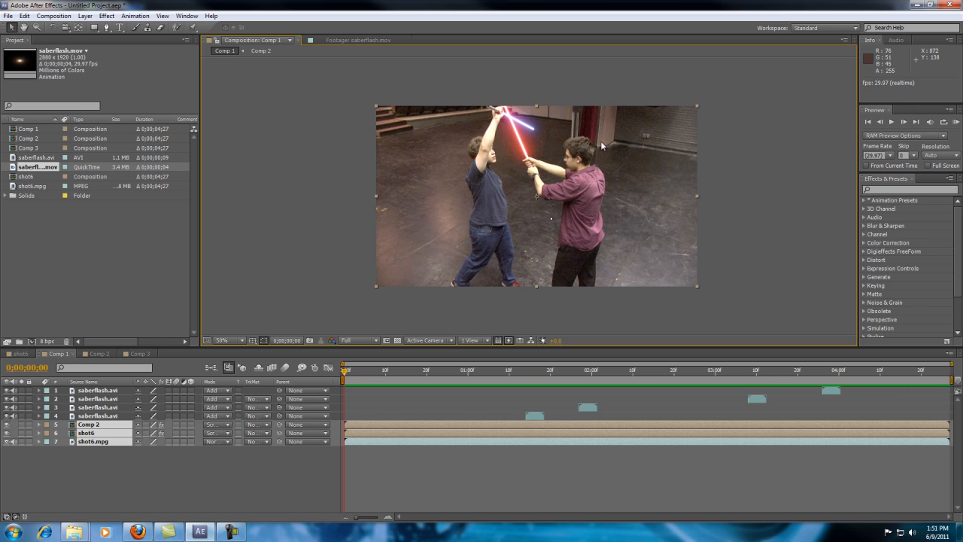
{"action": "left_click", "coordinate": [957, 120]}
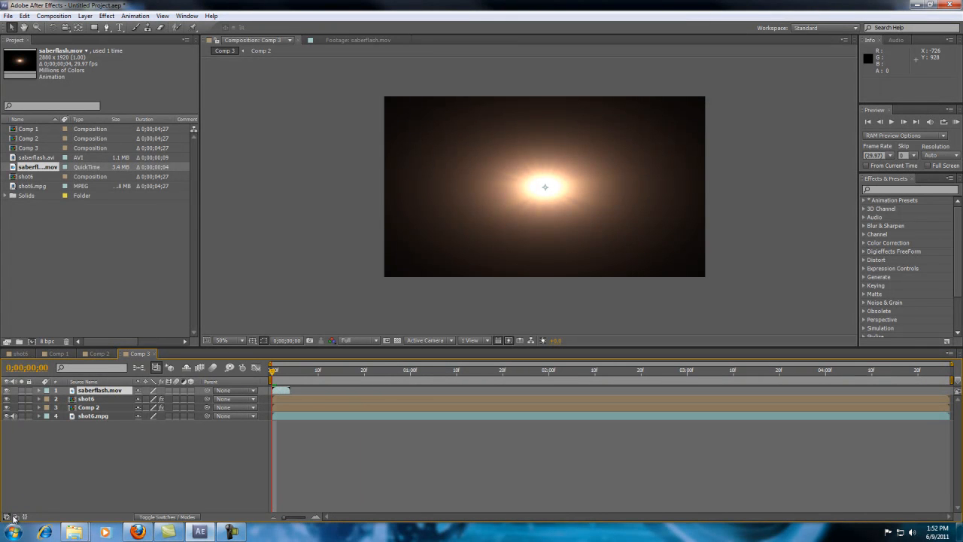
{"action": "mouse_move", "coordinate": [9, 517]}
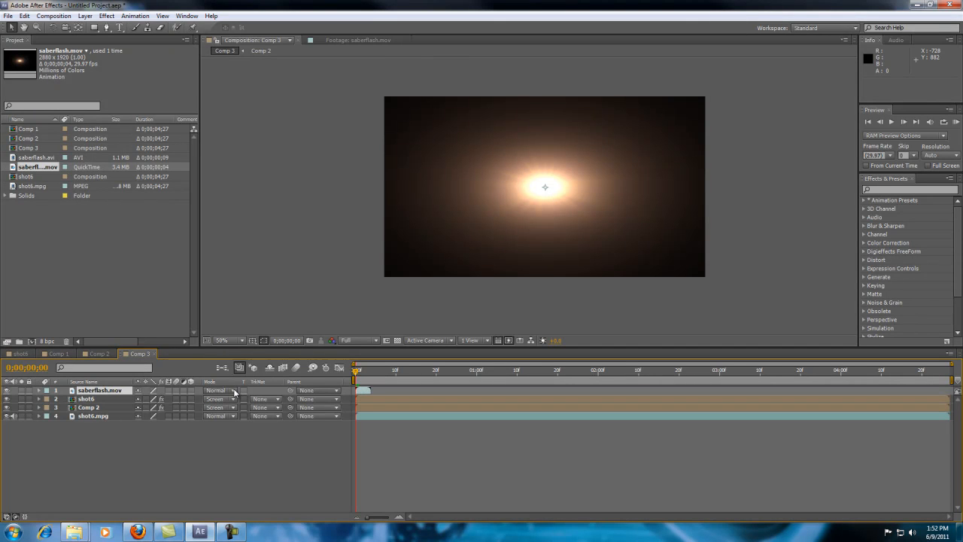
Step: Set the flash layer's blending mode to Add so it glows over the duel footage
{"action": "left_click", "coordinate": [218, 389]}
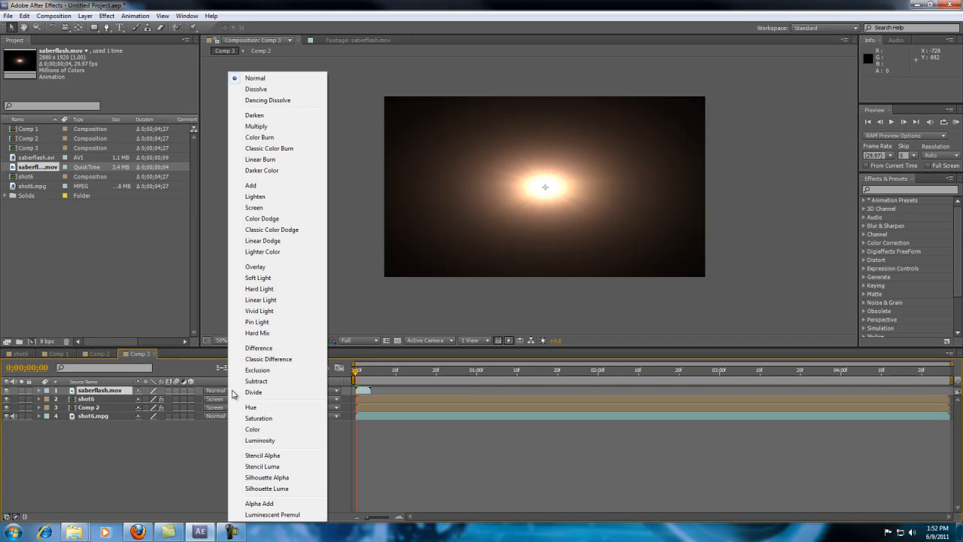
{"action": "mouse_move", "coordinate": [259, 187]}
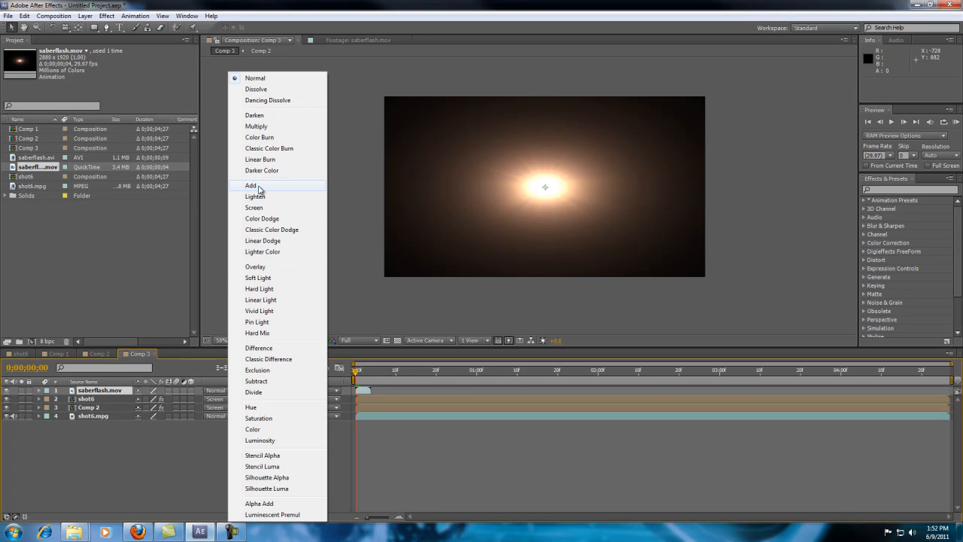
{"action": "left_click", "coordinate": [249, 185]}
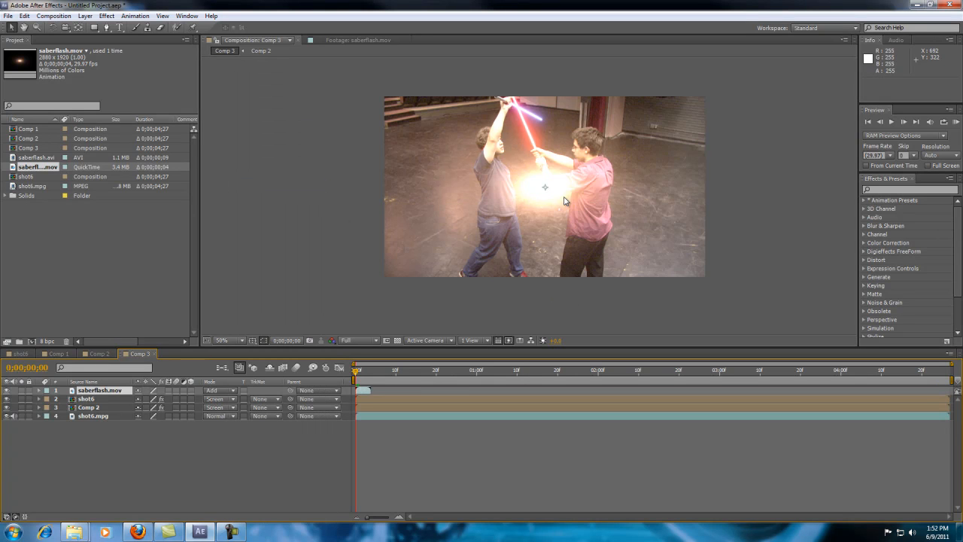
{"action": "mouse_move", "coordinate": [475, 187]}
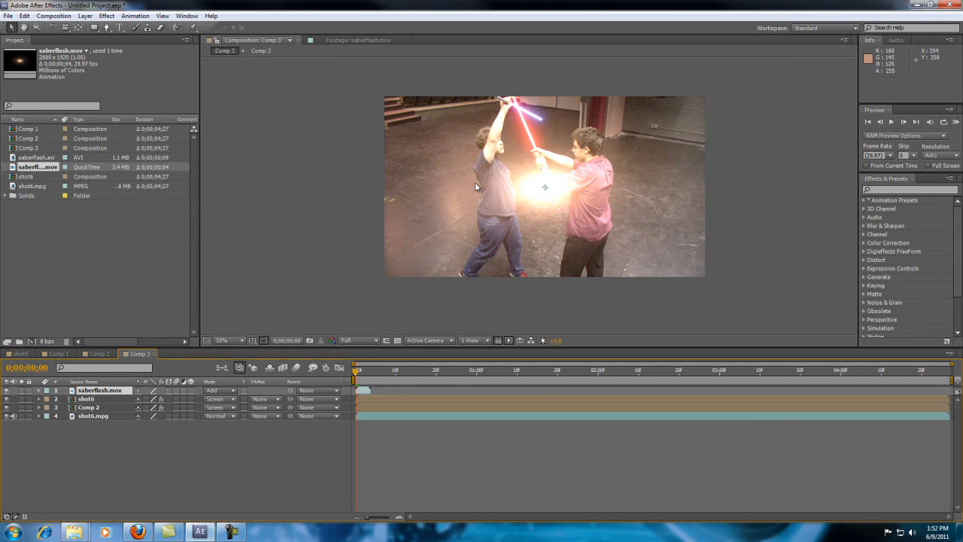
{"action": "mouse_move", "coordinate": [569, 205]}
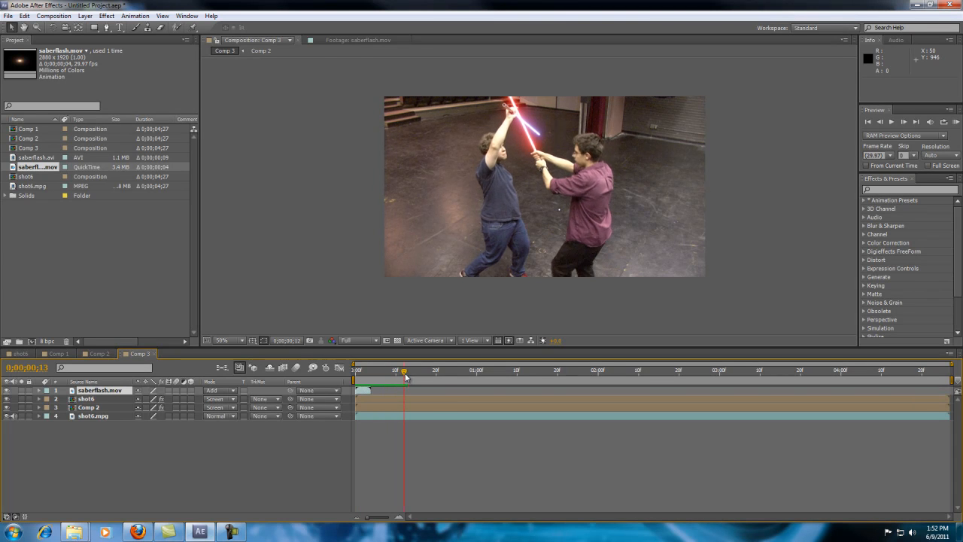
Step: Start the flash layer at the first blade clash and scale it down around the contact point
{"action": "left_click_drag", "start_coordinate": [403, 370], "coordinate": [468, 370]}
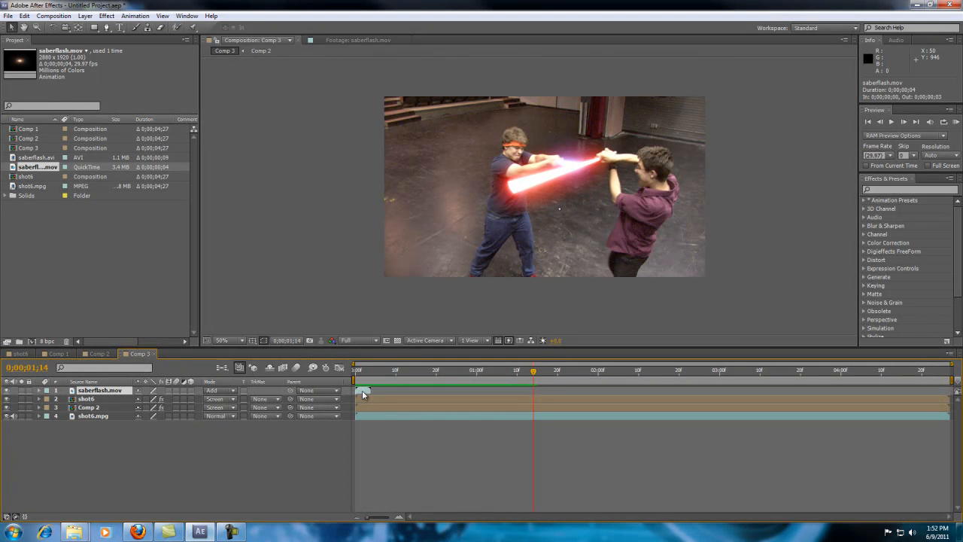
{"action": "left_click_drag", "start_coordinate": [364, 391], "coordinate": [542, 391]}
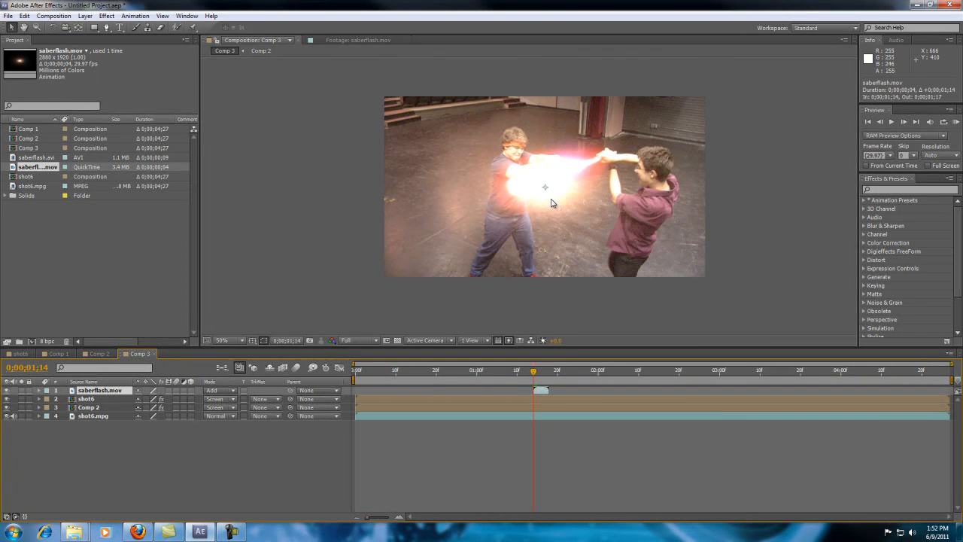
{"action": "mouse_move", "coordinate": [566, 194]}
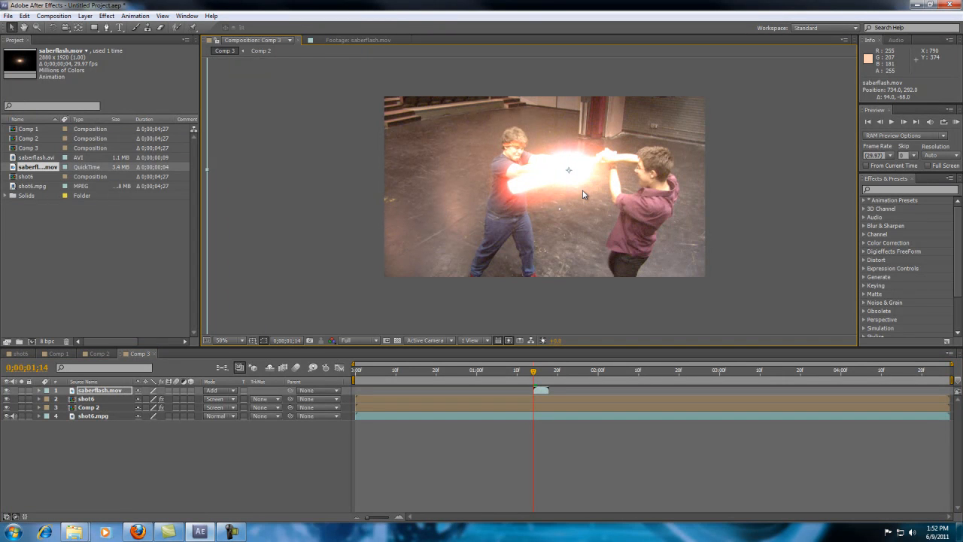
{"action": "left_click", "coordinate": [223, 341]}
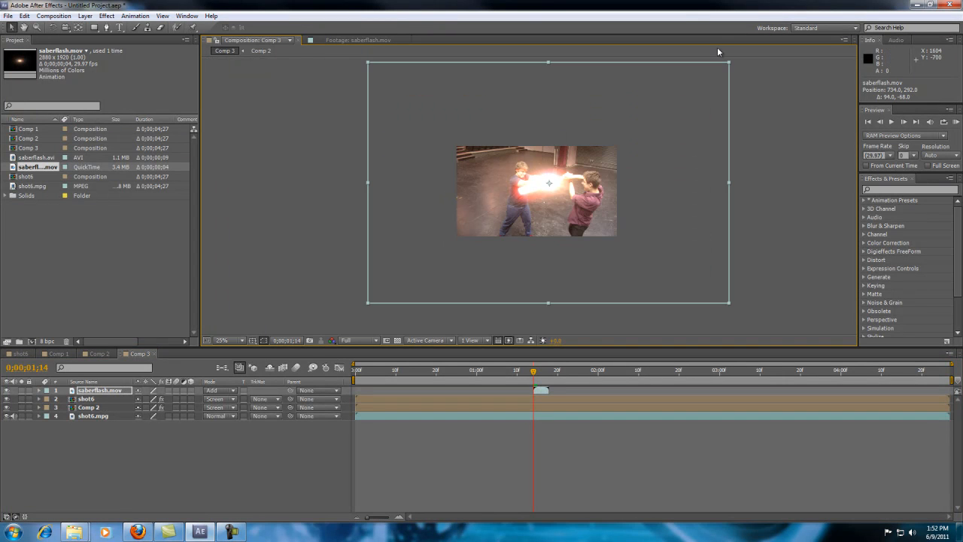
{"action": "mouse_move", "coordinate": [729, 66]}
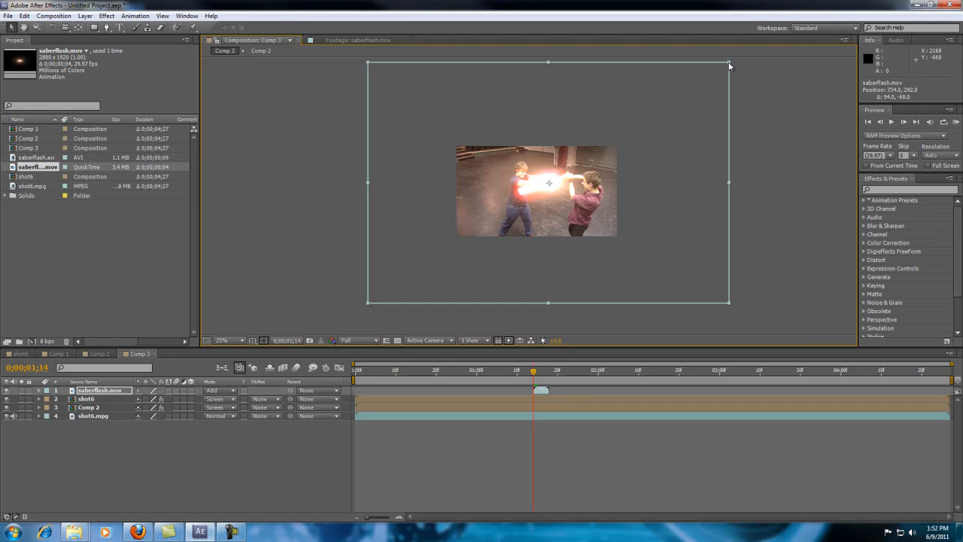
{"action": "left_click_drag", "start_coordinate": [729, 63], "coordinate": [636, 127]}
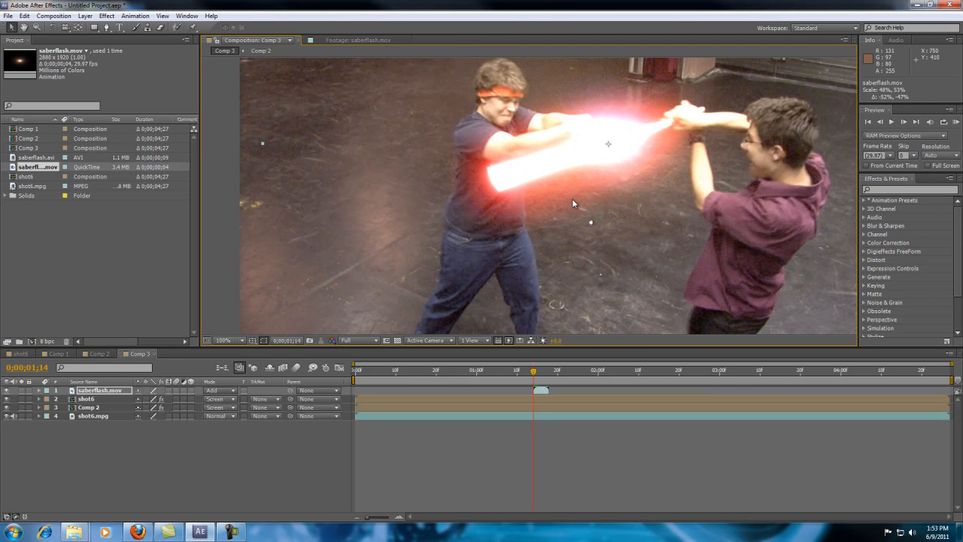
{"action": "left_click", "coordinate": [224, 340]}
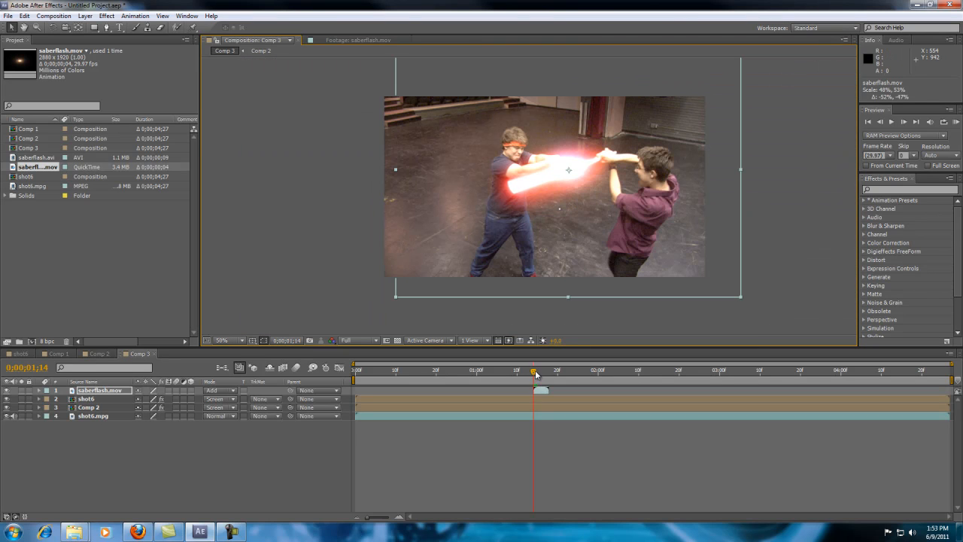
{"action": "left_click", "coordinate": [545, 368]}
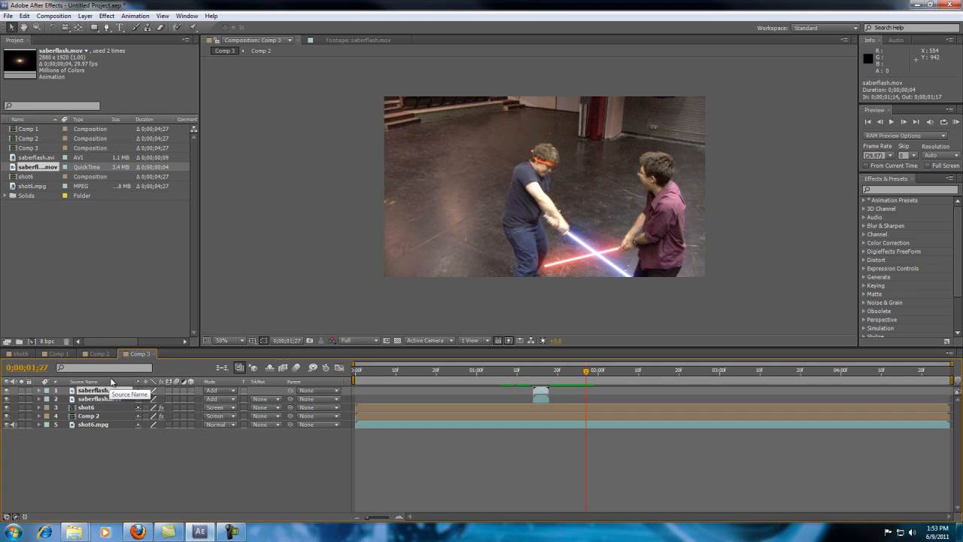
Step: Duplicate the flash layer and time the copy to a later blade clash
{"action": "left_click", "coordinate": [24, 15]}
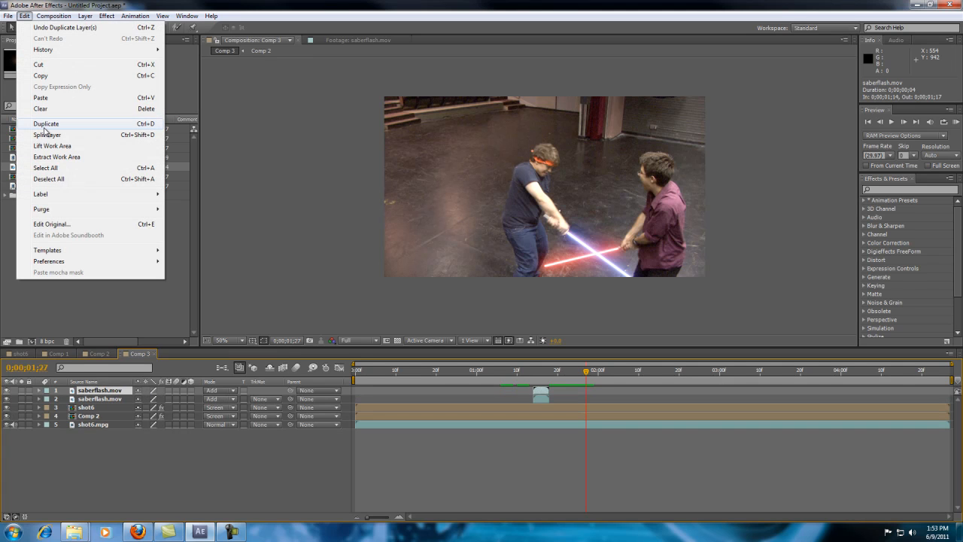
{"action": "left_click", "coordinate": [45, 167]}
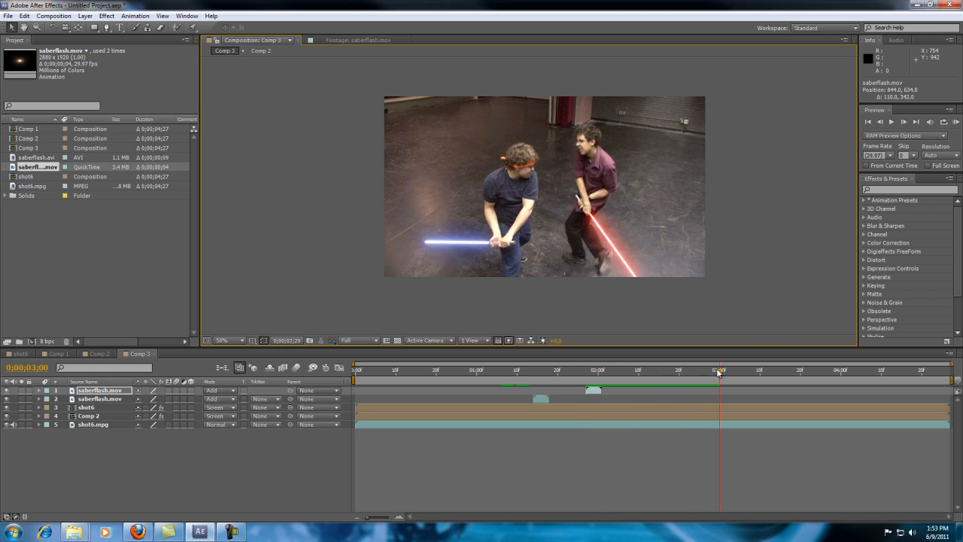
{"action": "left_click", "coordinate": [756, 370]}
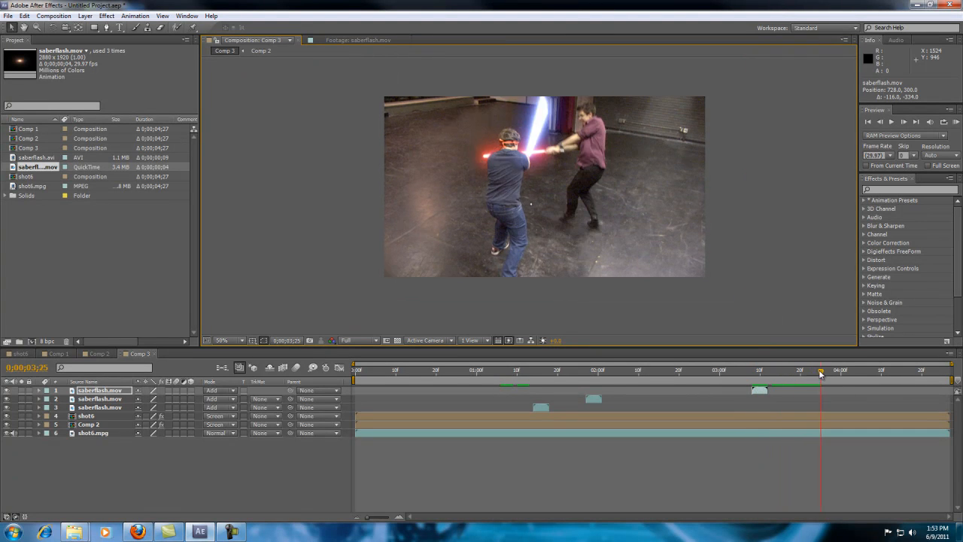
{"action": "left_click_drag", "start_coordinate": [821, 370], "coordinate": [833, 370]}
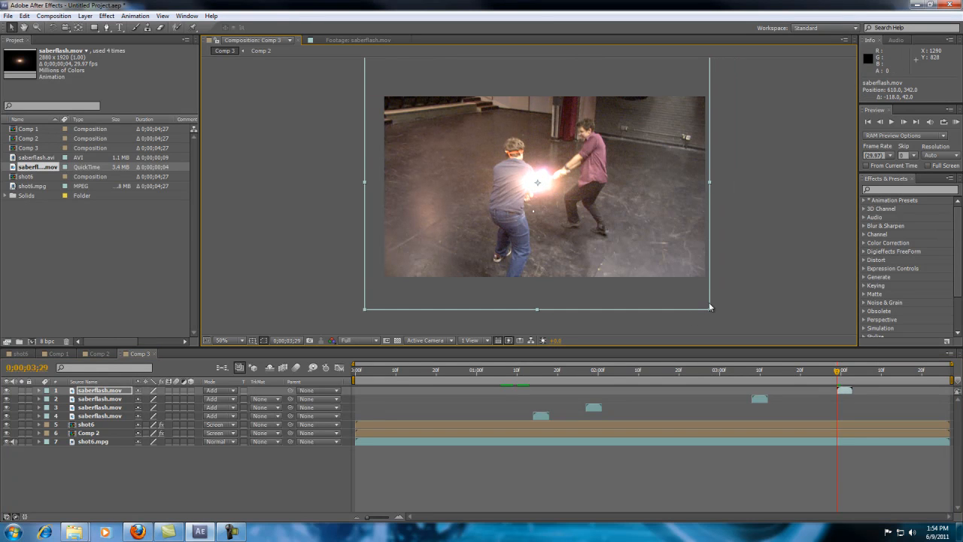
{"action": "left_click", "coordinate": [705, 370]}
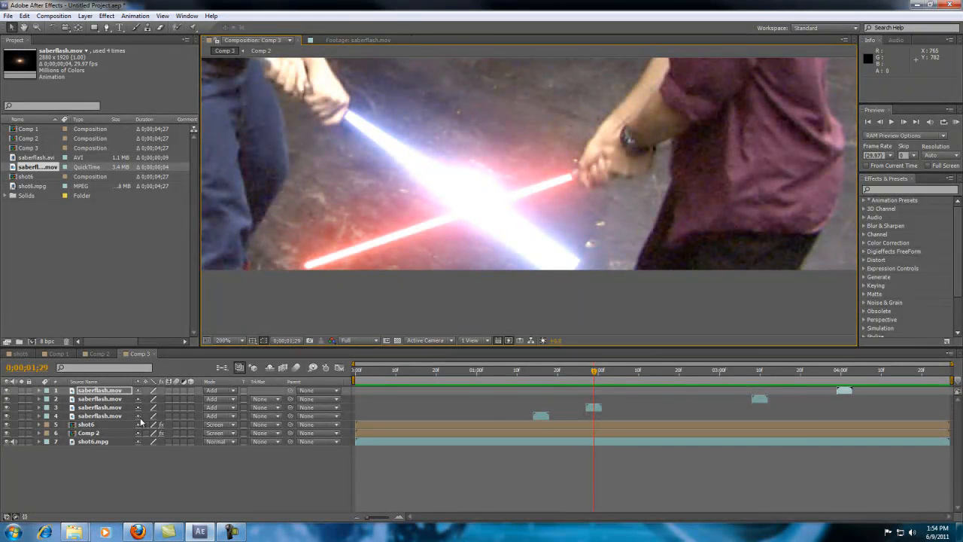
Step: Position the second saberflash.mov copy onto the next blade clash frame
{"action": "left_click", "coordinate": [100, 406]}
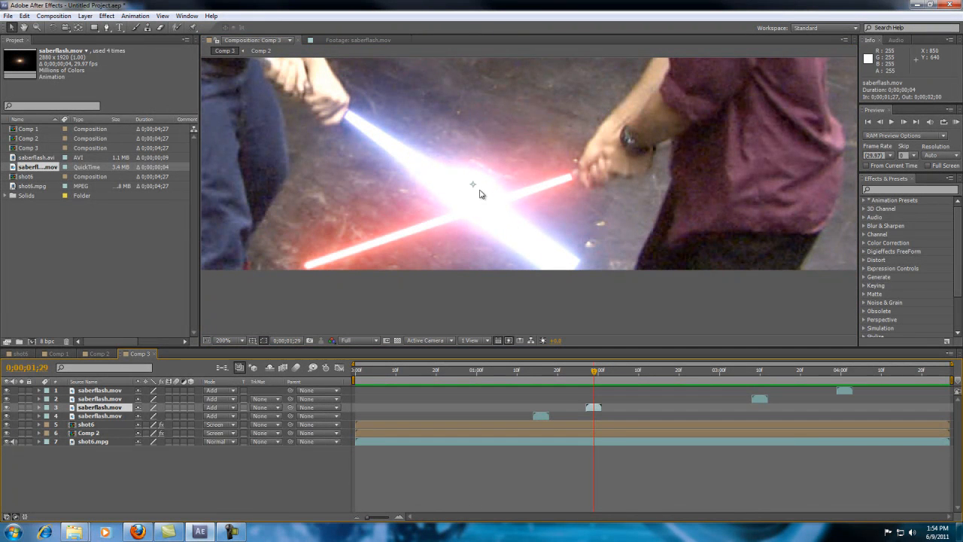
{"action": "mouse_move", "coordinate": [481, 212]}
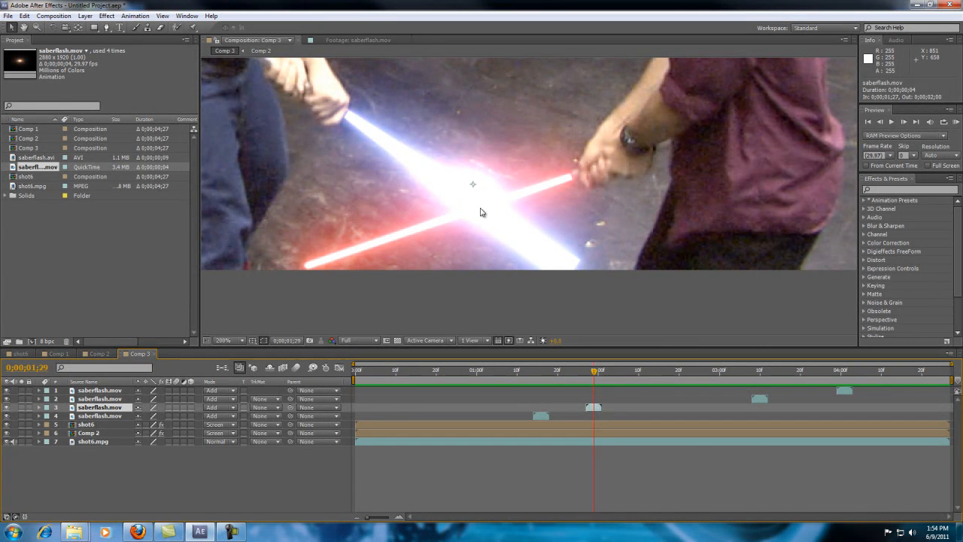
{"action": "left_click", "coordinate": [590, 370]}
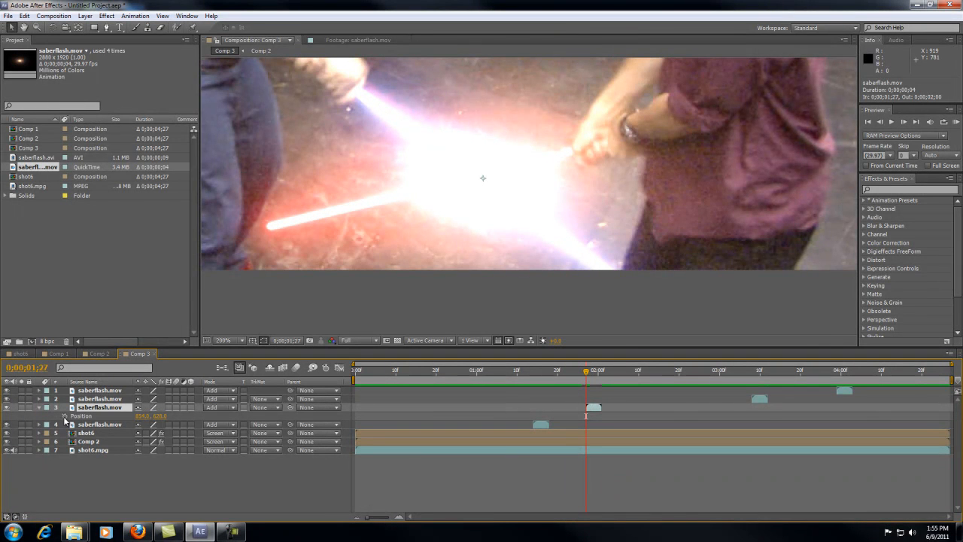
{"action": "left_click", "coordinate": [99, 406]}
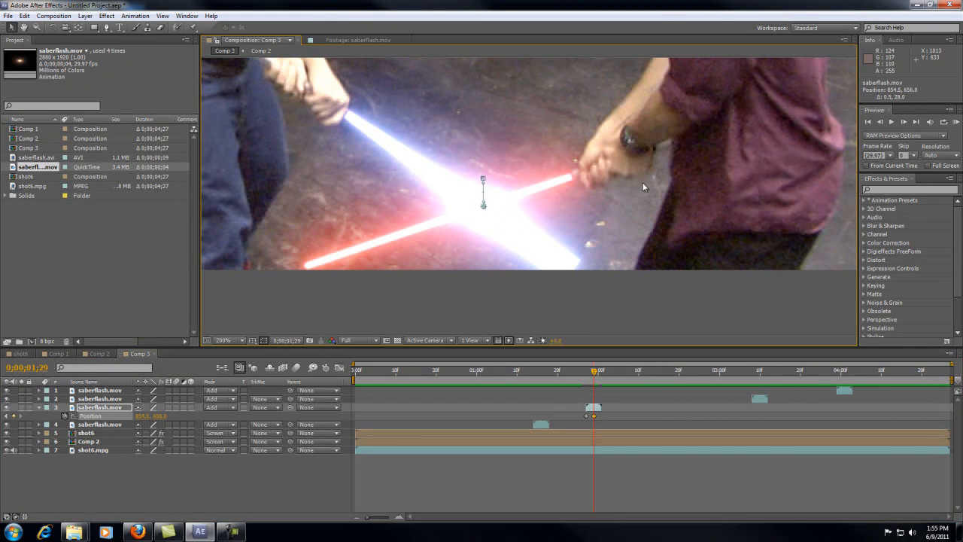
{"action": "mouse_move", "coordinate": [593, 373]}
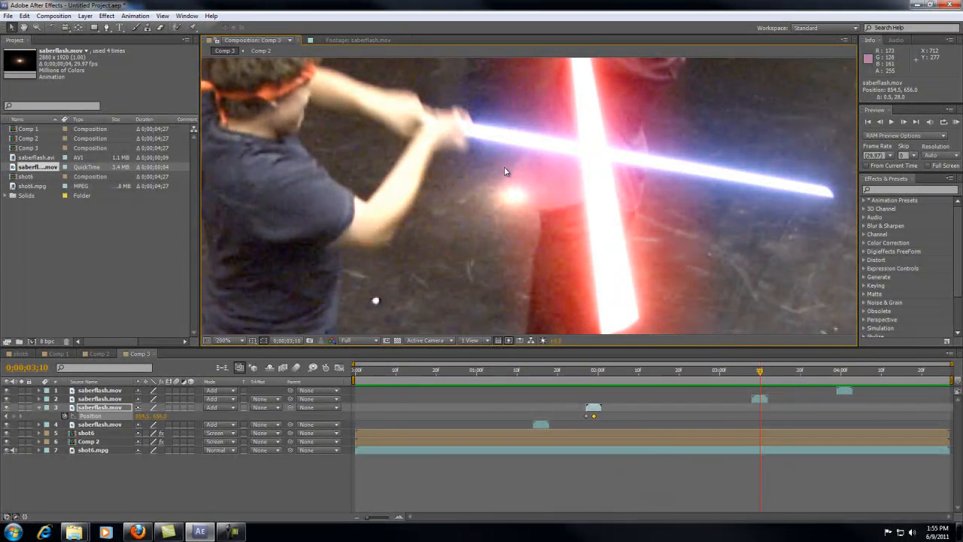
{"action": "mouse_move", "coordinate": [686, 243]}
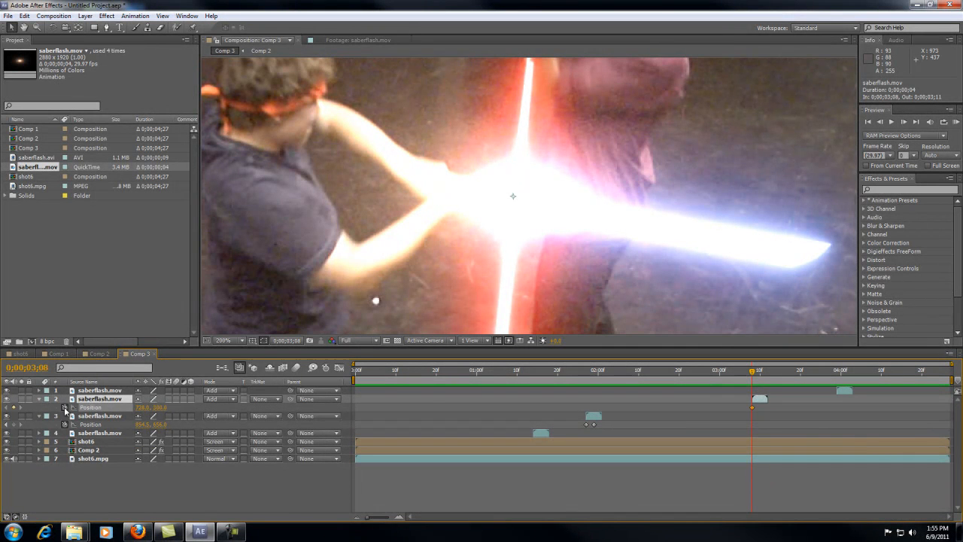
{"action": "left_click", "coordinate": [765, 370]}
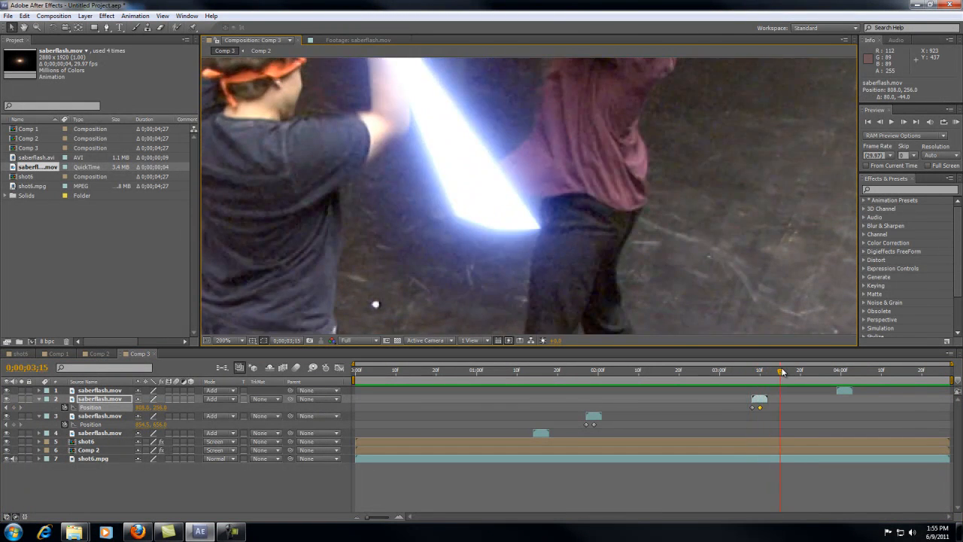
{"action": "left_click_drag", "start_coordinate": [780, 370], "coordinate": [836, 370]}
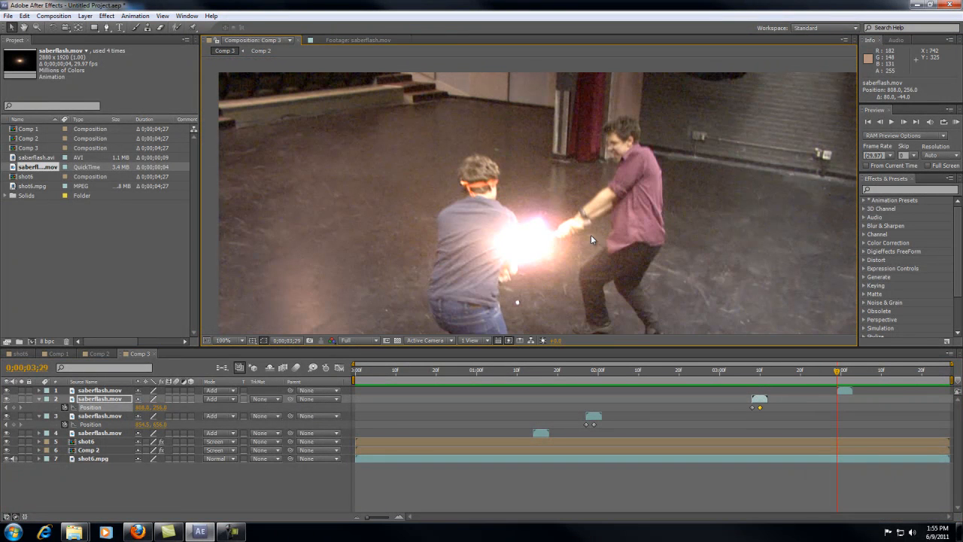
{"action": "mouse_move", "coordinate": [463, 243]}
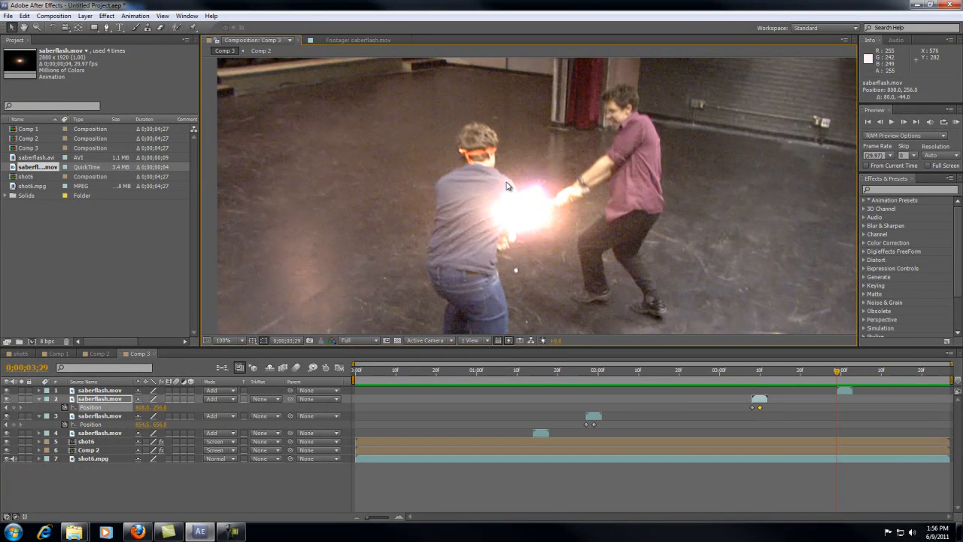
{"action": "mouse_move", "coordinate": [530, 223]}
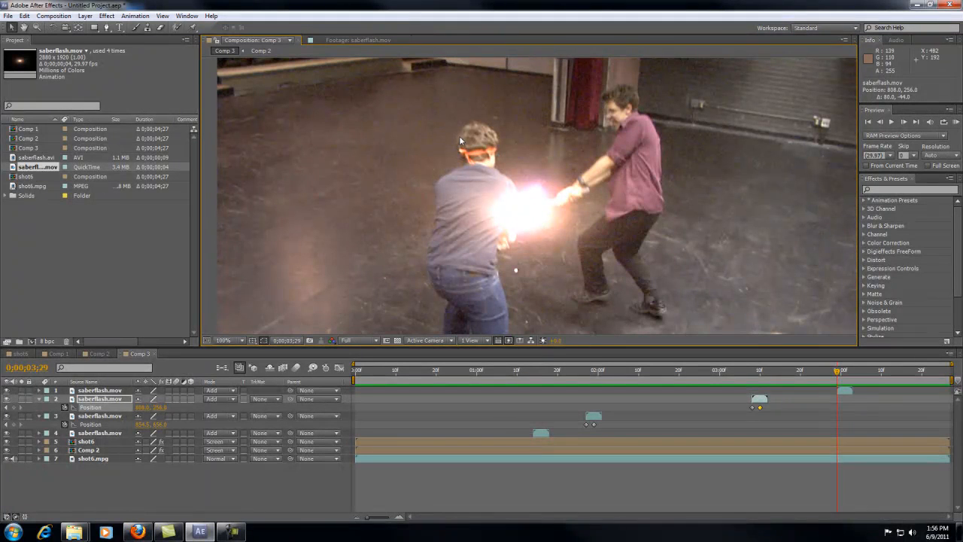
{"action": "mouse_move", "coordinate": [518, 199]}
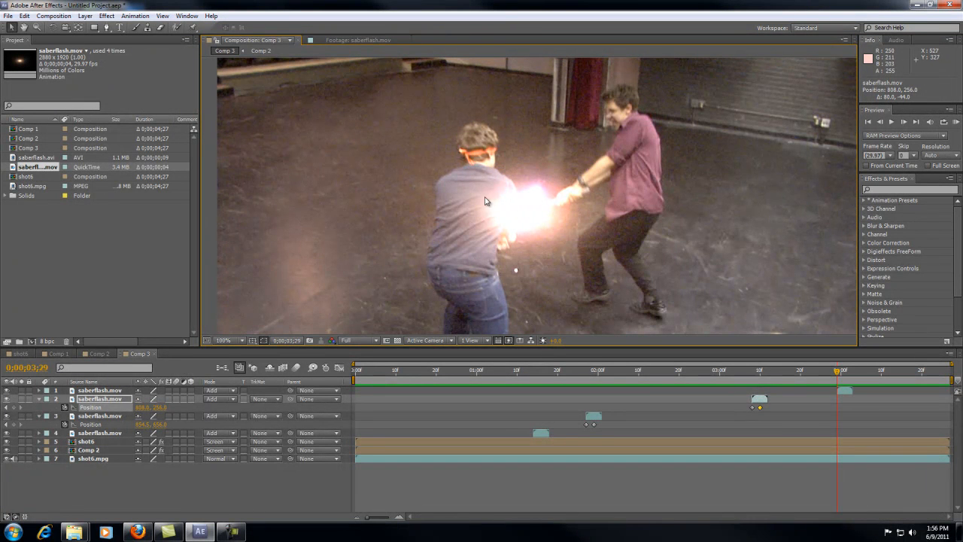
{"action": "mouse_move", "coordinate": [499, 214]}
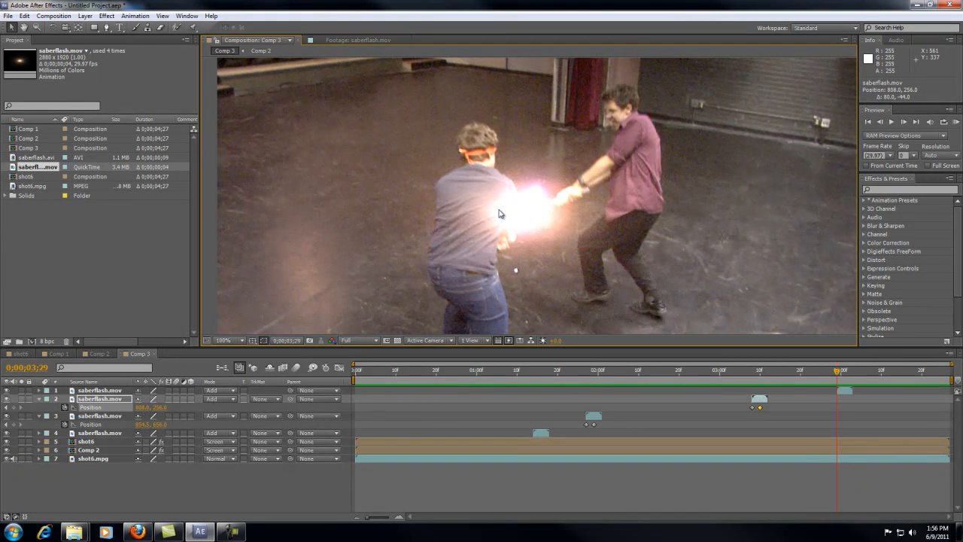
{"action": "mouse_move", "coordinate": [535, 214]}
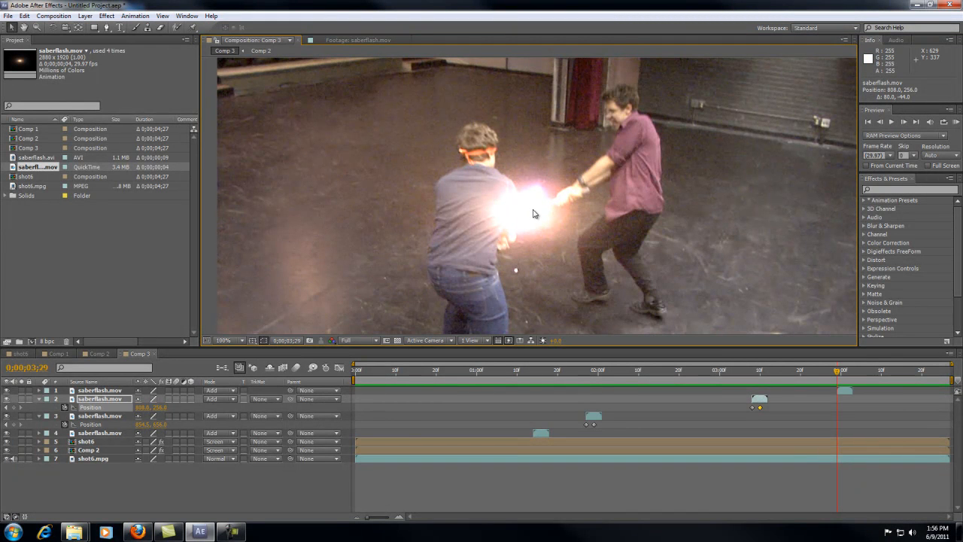
{"action": "mouse_move", "coordinate": [509, 208]}
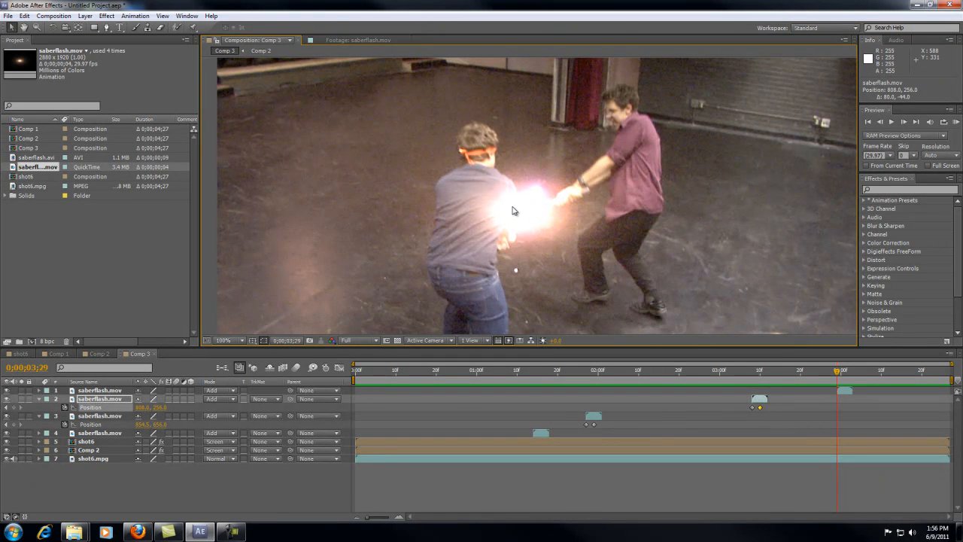
{"action": "mouse_move", "coordinate": [517, 212]}
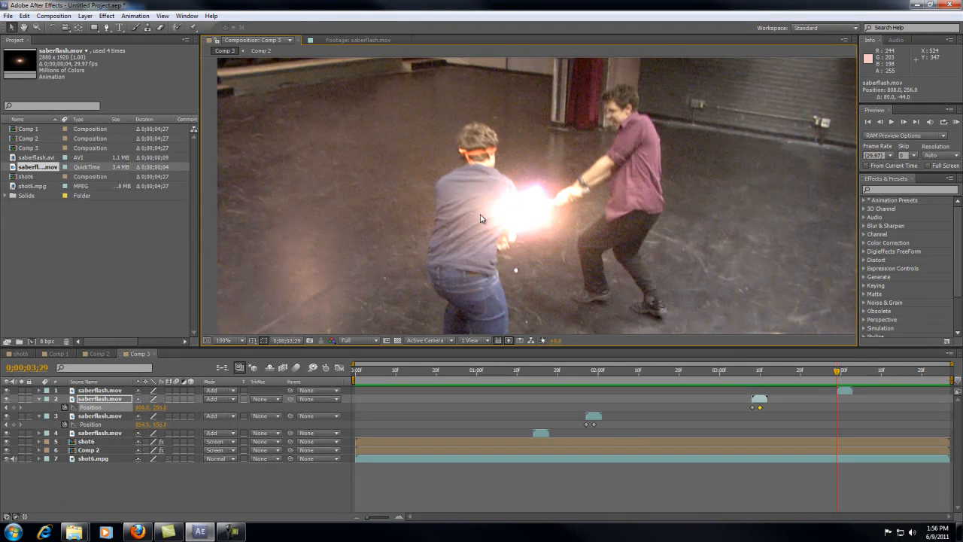
{"action": "mouse_move", "coordinate": [493, 179]}
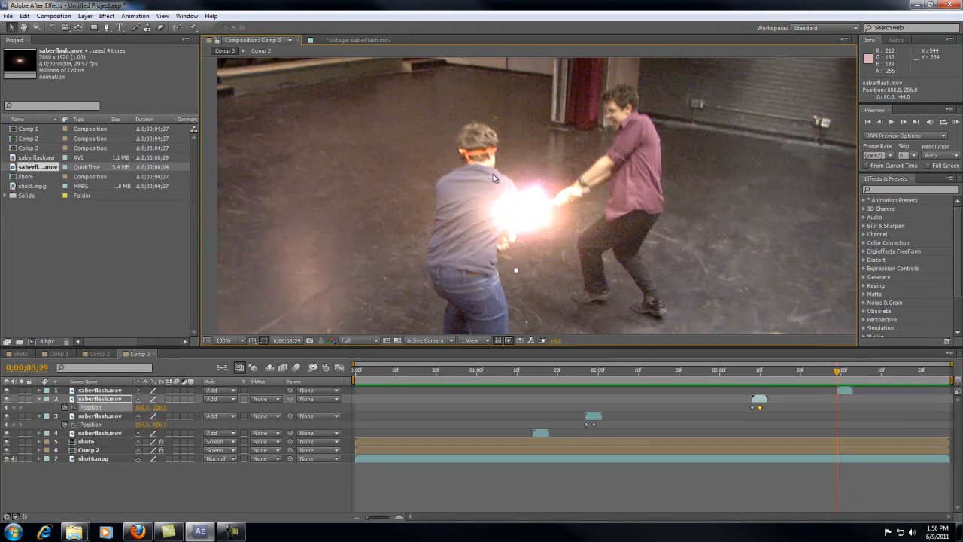
{"action": "mouse_move", "coordinate": [147, 247]}
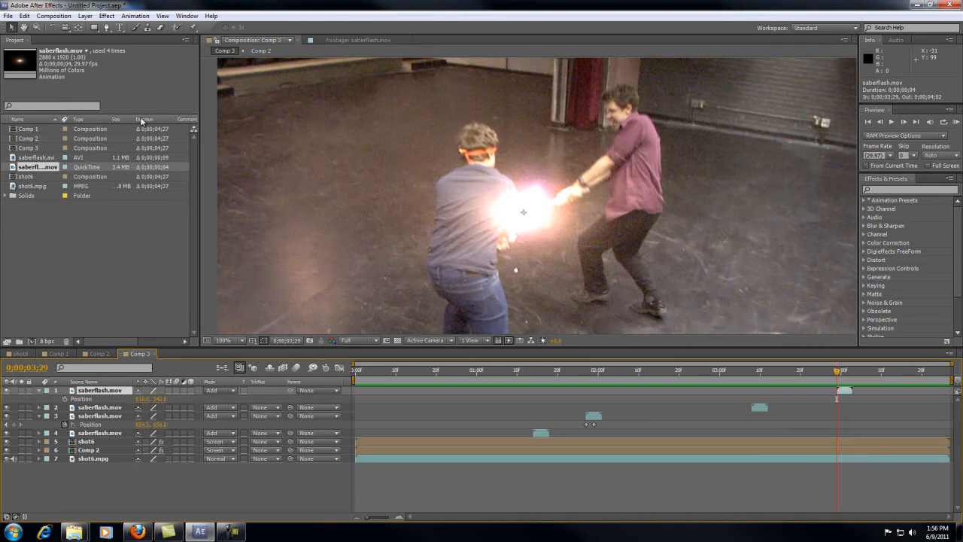
{"action": "mouse_move", "coordinate": [107, 27]}
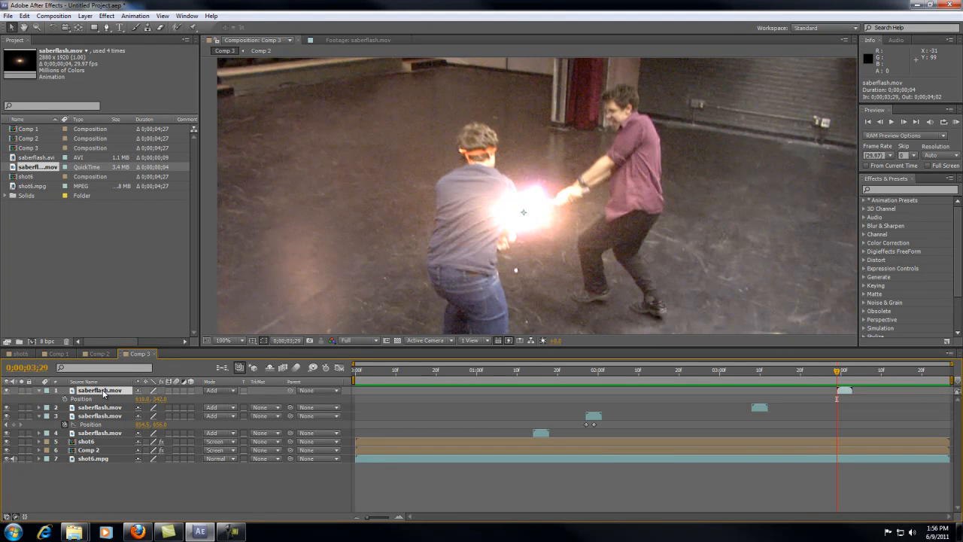
Step: Draw a closed four-sided Pen mask on the top flash layer extending beyond the footage edges
{"action": "right_click", "coordinate": [99, 389]}
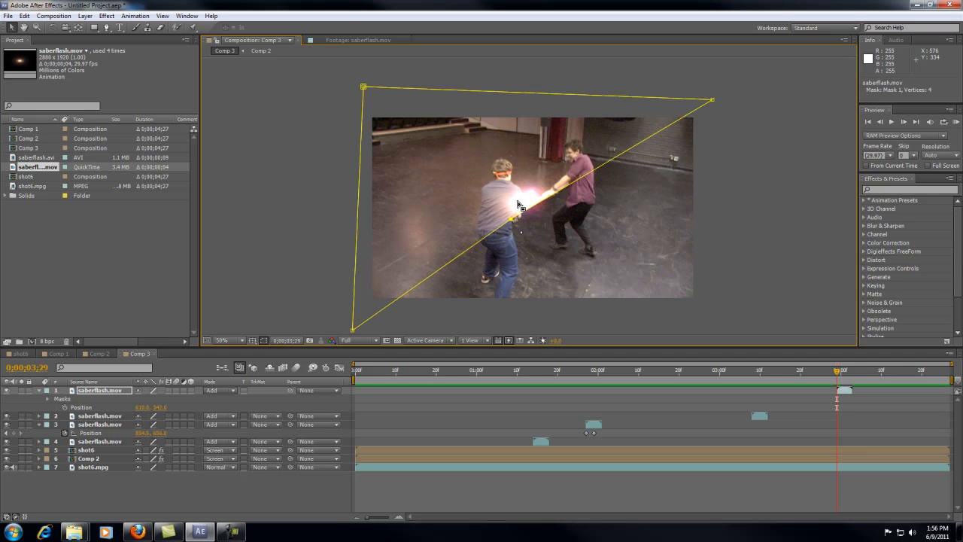
{"action": "left_click", "coordinate": [109, 27]}
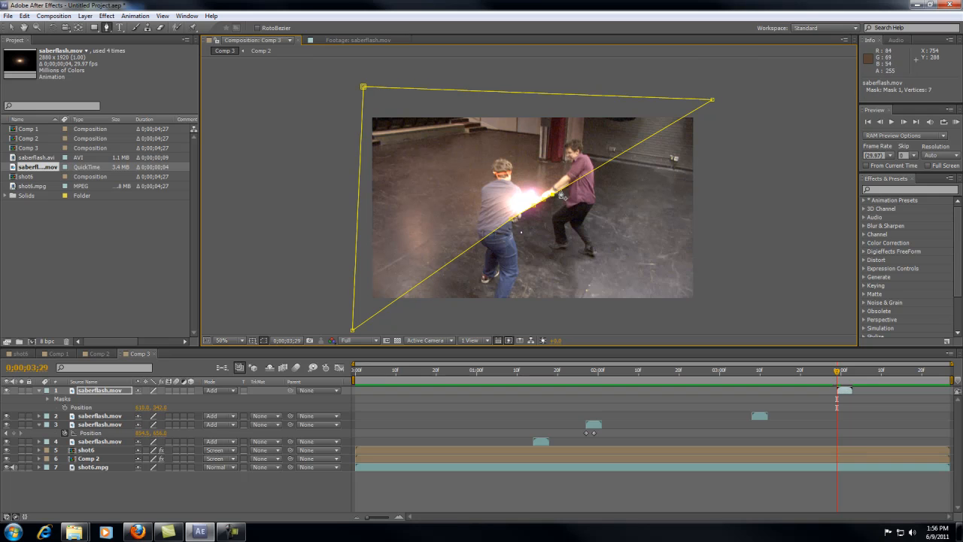
{"action": "left_click", "coordinate": [576, 181]}
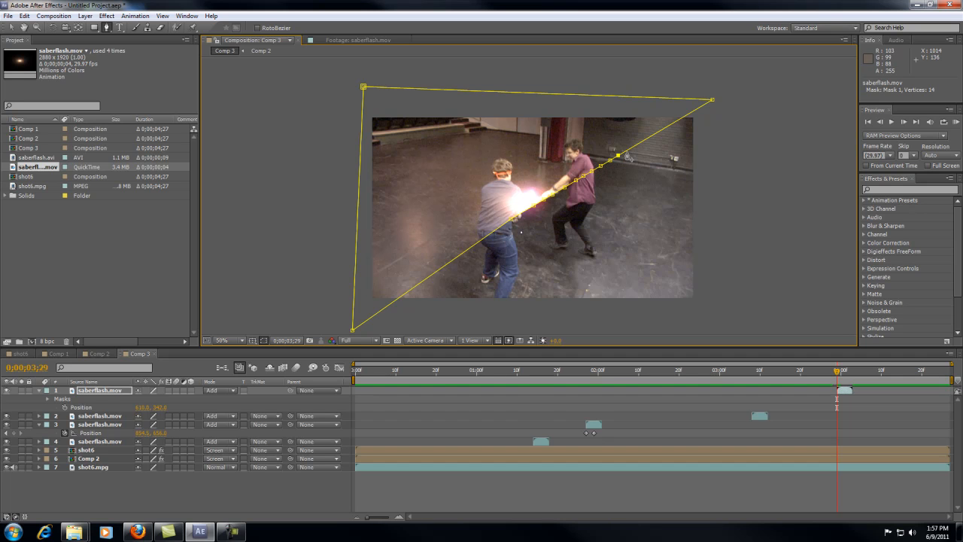
{"action": "left_click", "coordinate": [629, 154]}
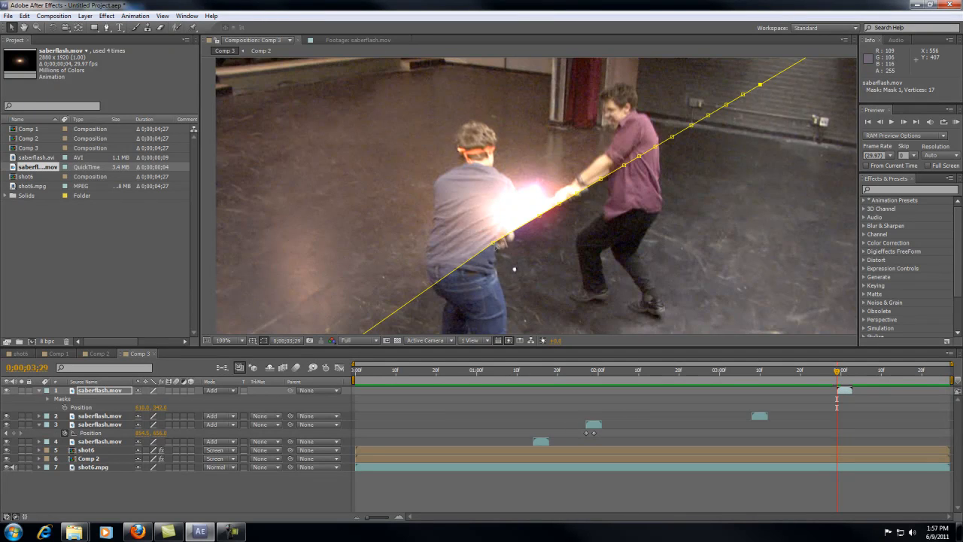
{"action": "left_click", "coordinate": [229, 340]}
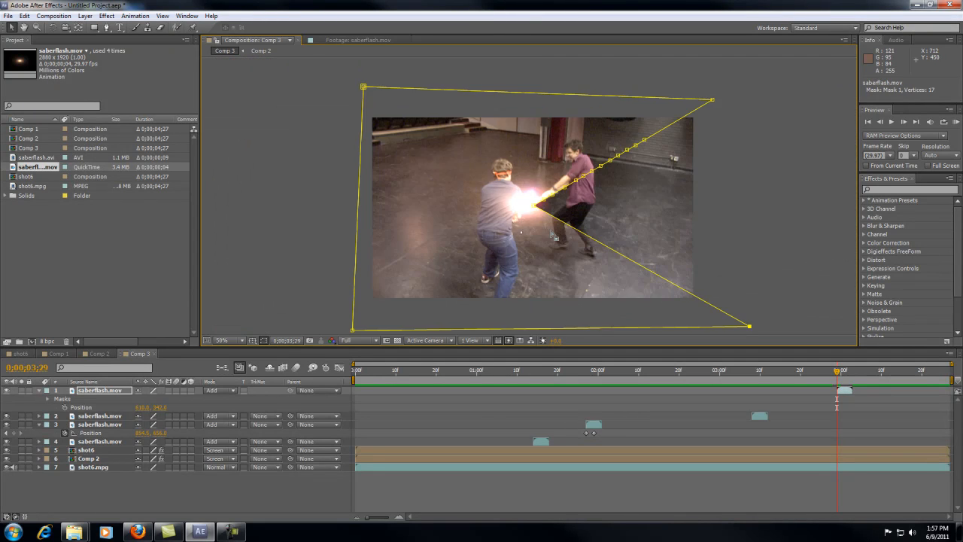
{"action": "left_click", "coordinate": [221, 340]}
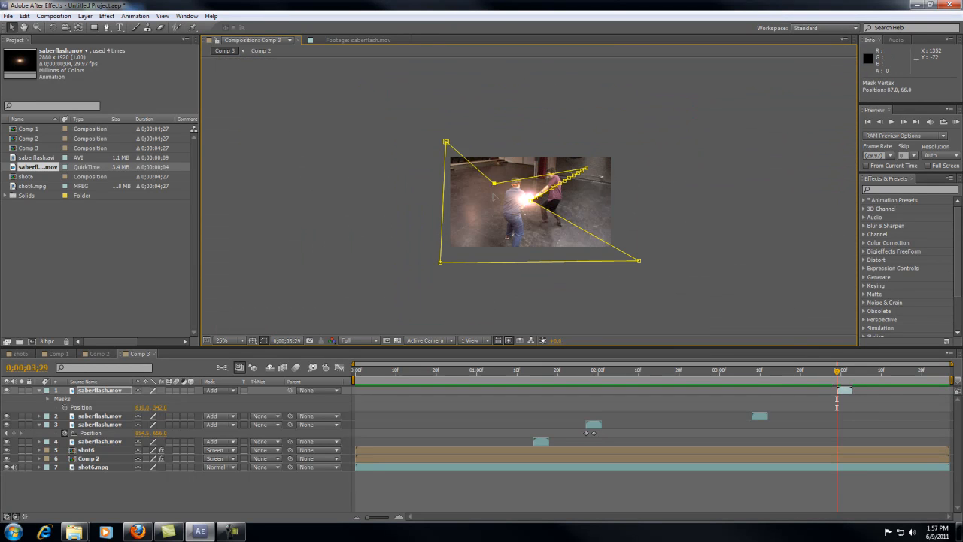
{"action": "left_click", "coordinate": [228, 341]}
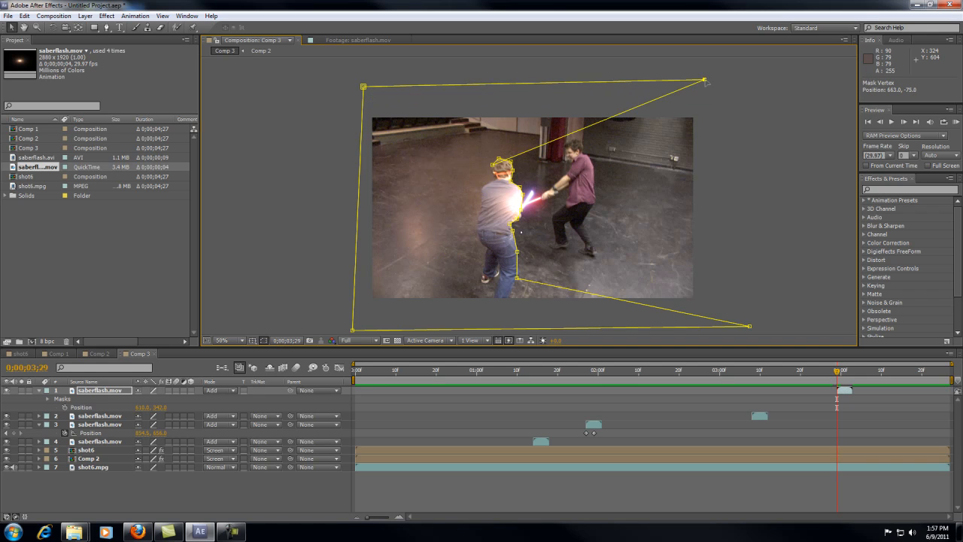
Step: Drag the mask vertices so Mask 1 follows the left fighter's silhouette
{"action": "left_click_drag", "start_coordinate": [704, 78], "coordinate": [439, 93]}
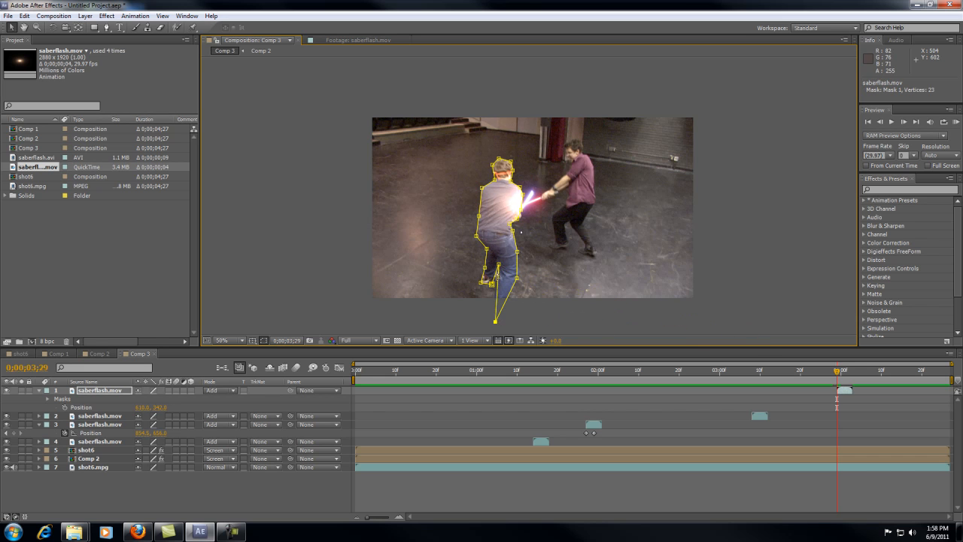
{"action": "mouse_move", "coordinate": [214, 399]}
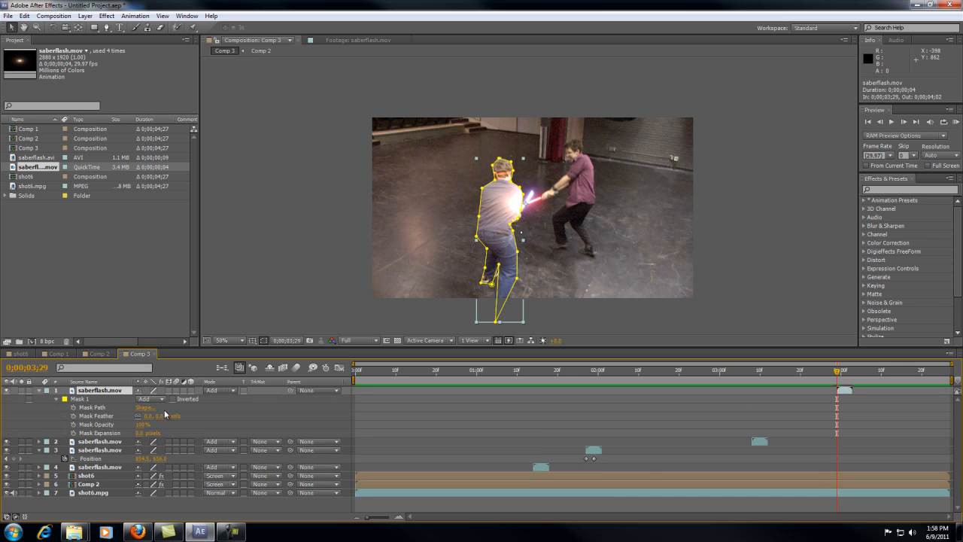
Step: Set Mask 1 to Subtract and raise its Mask Feather to soften the fighter cut-out
{"action": "left_click", "coordinate": [150, 399]}
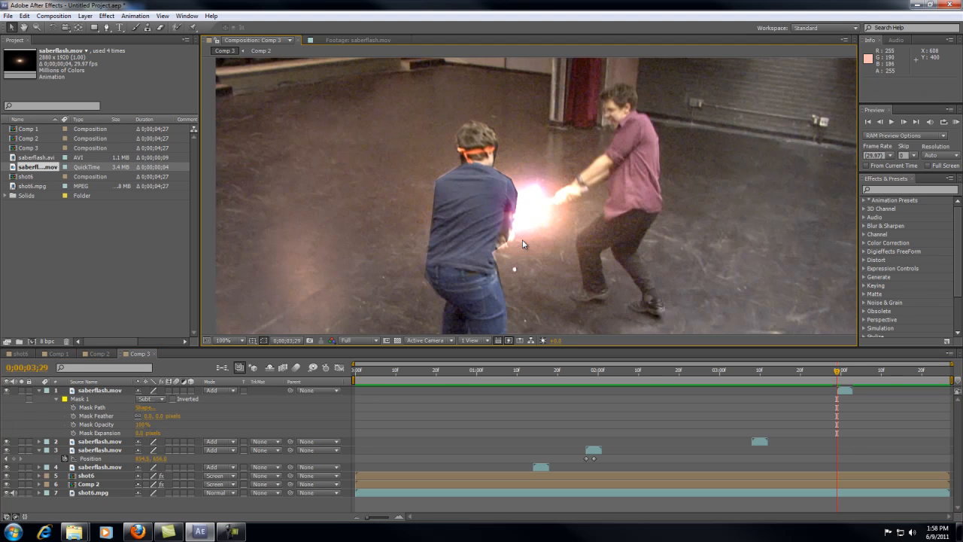
{"action": "mouse_move", "coordinate": [470, 175]}
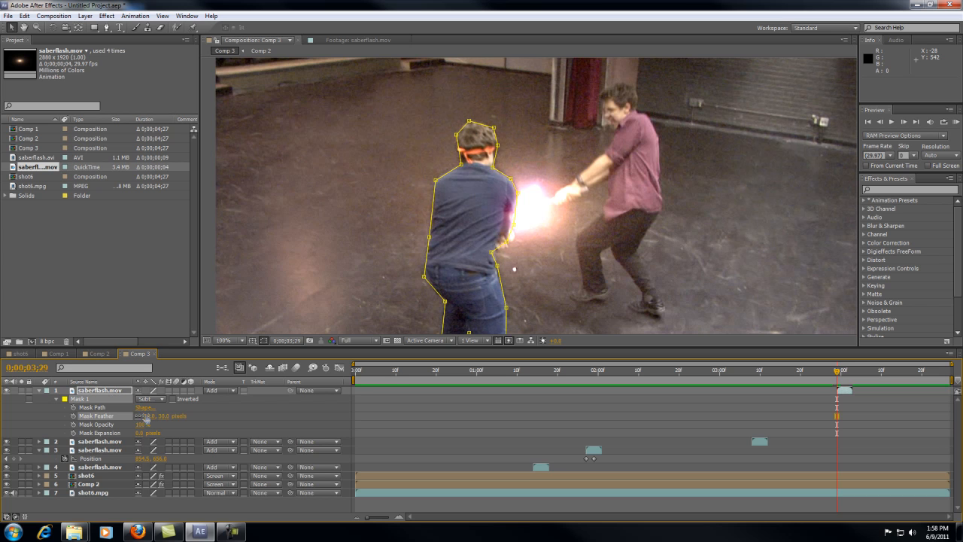
{"action": "left_click", "coordinate": [144, 434]}
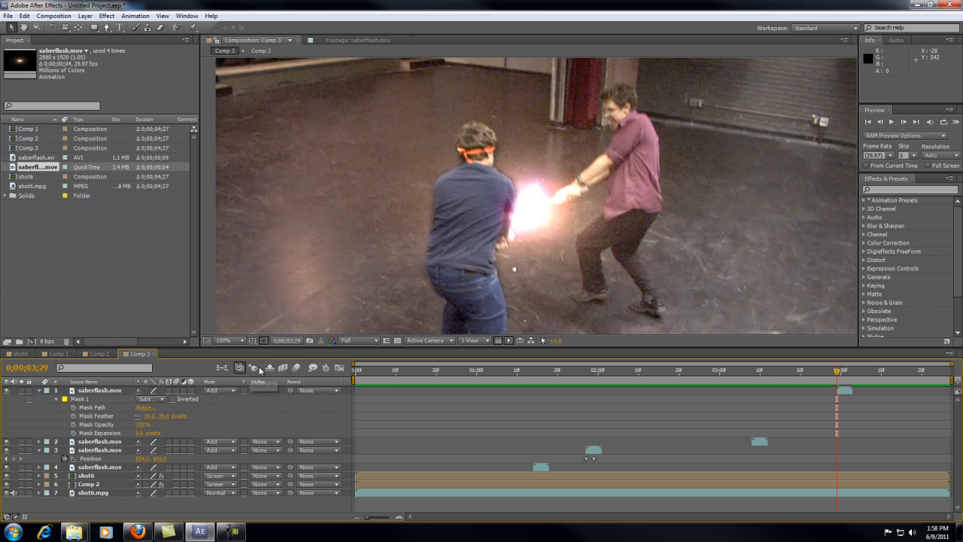
{"action": "left_click", "coordinate": [151, 433]}
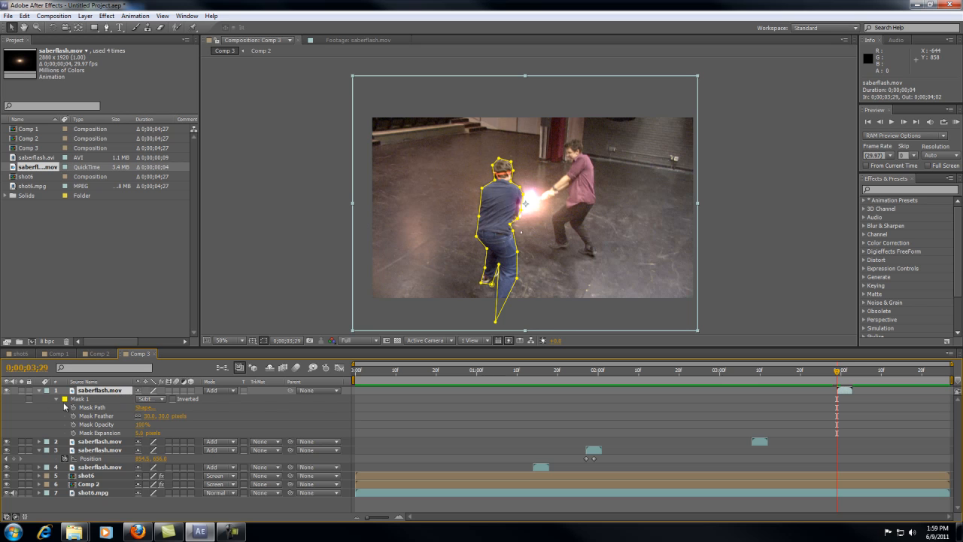
{"action": "mouse_move", "coordinate": [76, 412]}
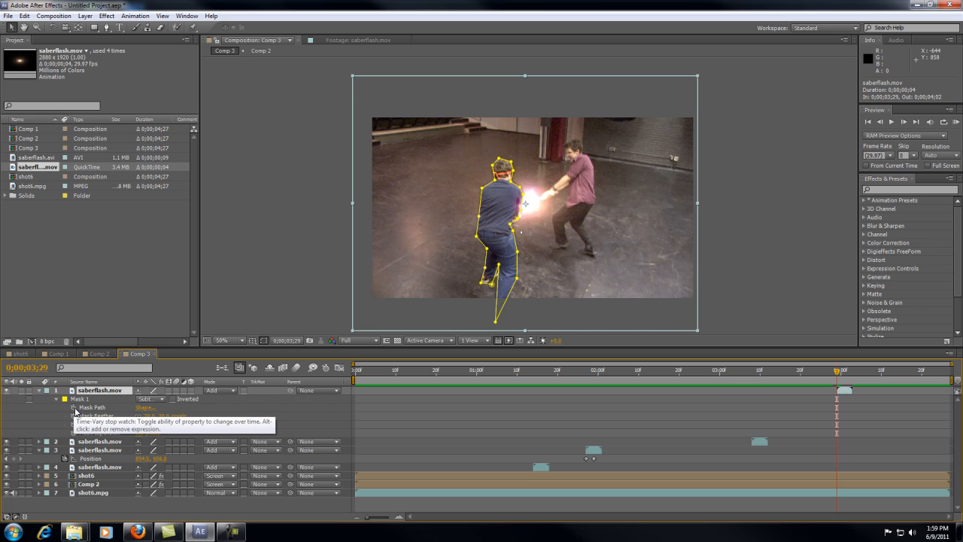
Step: Keyframe the fighter's Mask Path and step forward one frame
{"action": "left_click", "coordinate": [57, 399]}
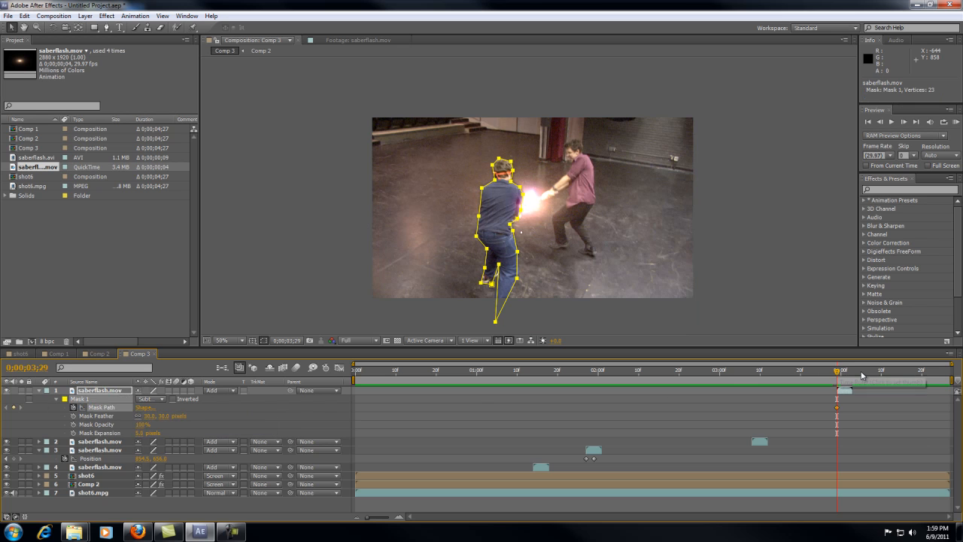
{"action": "left_click", "coordinate": [843, 370]}
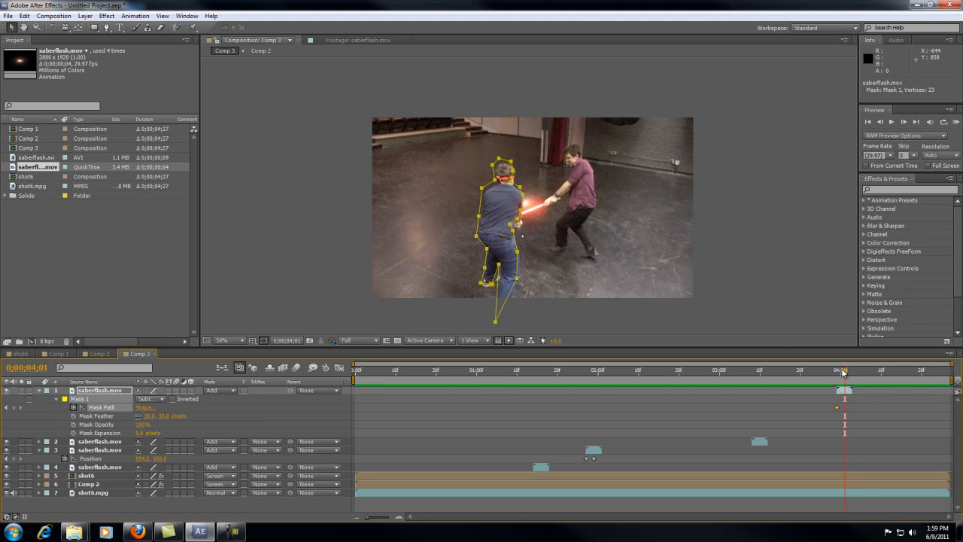